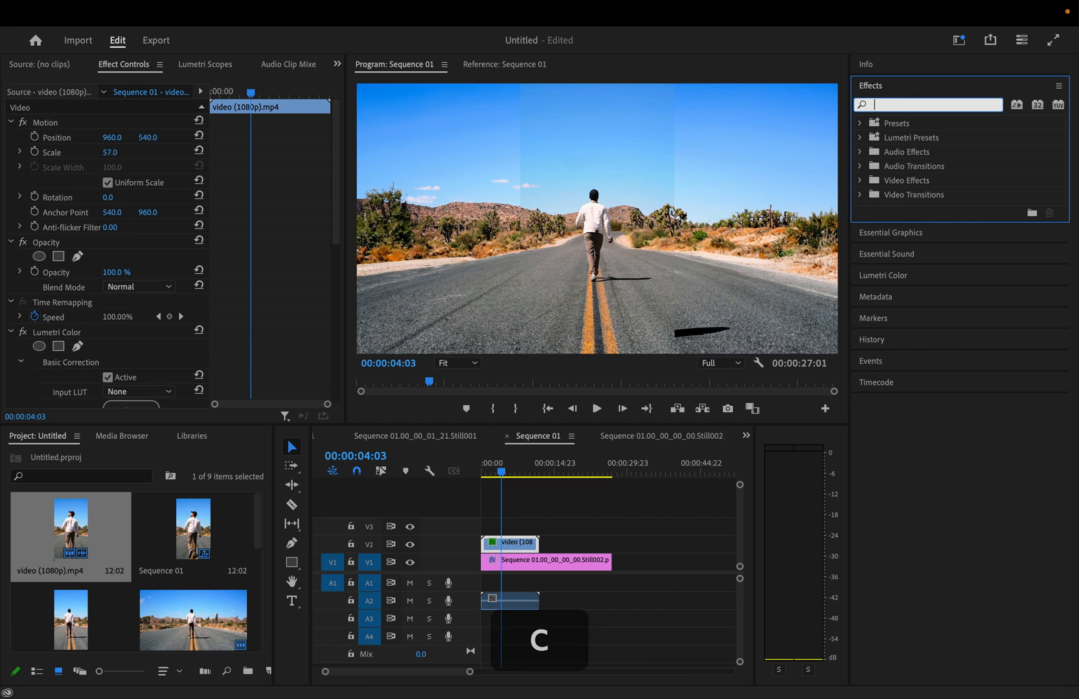
type("crop")
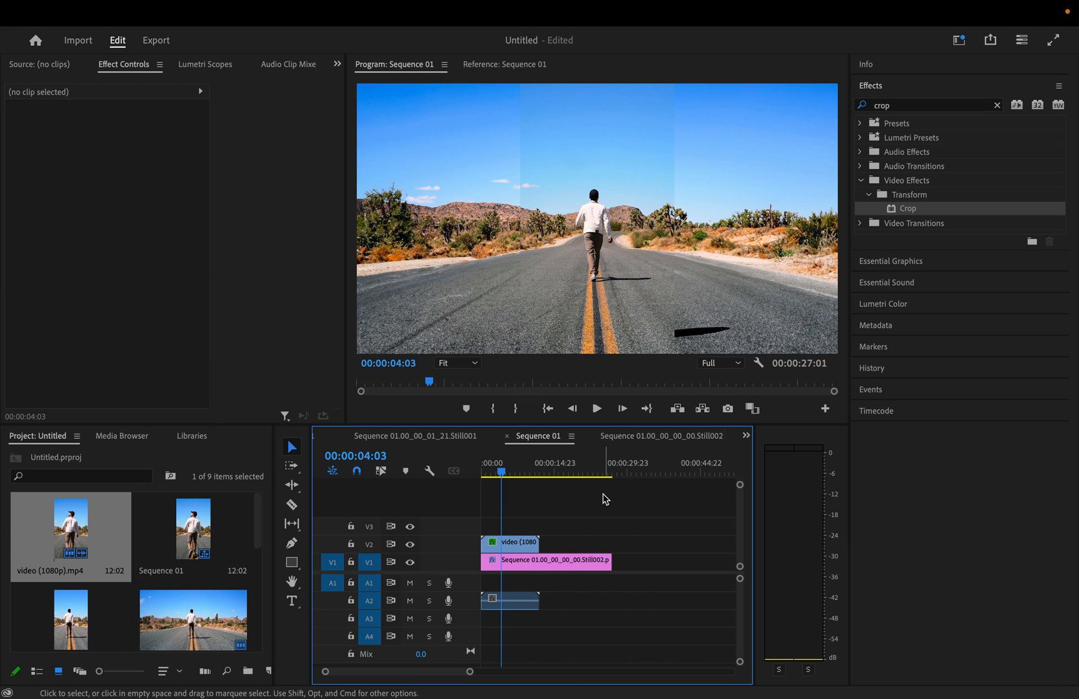